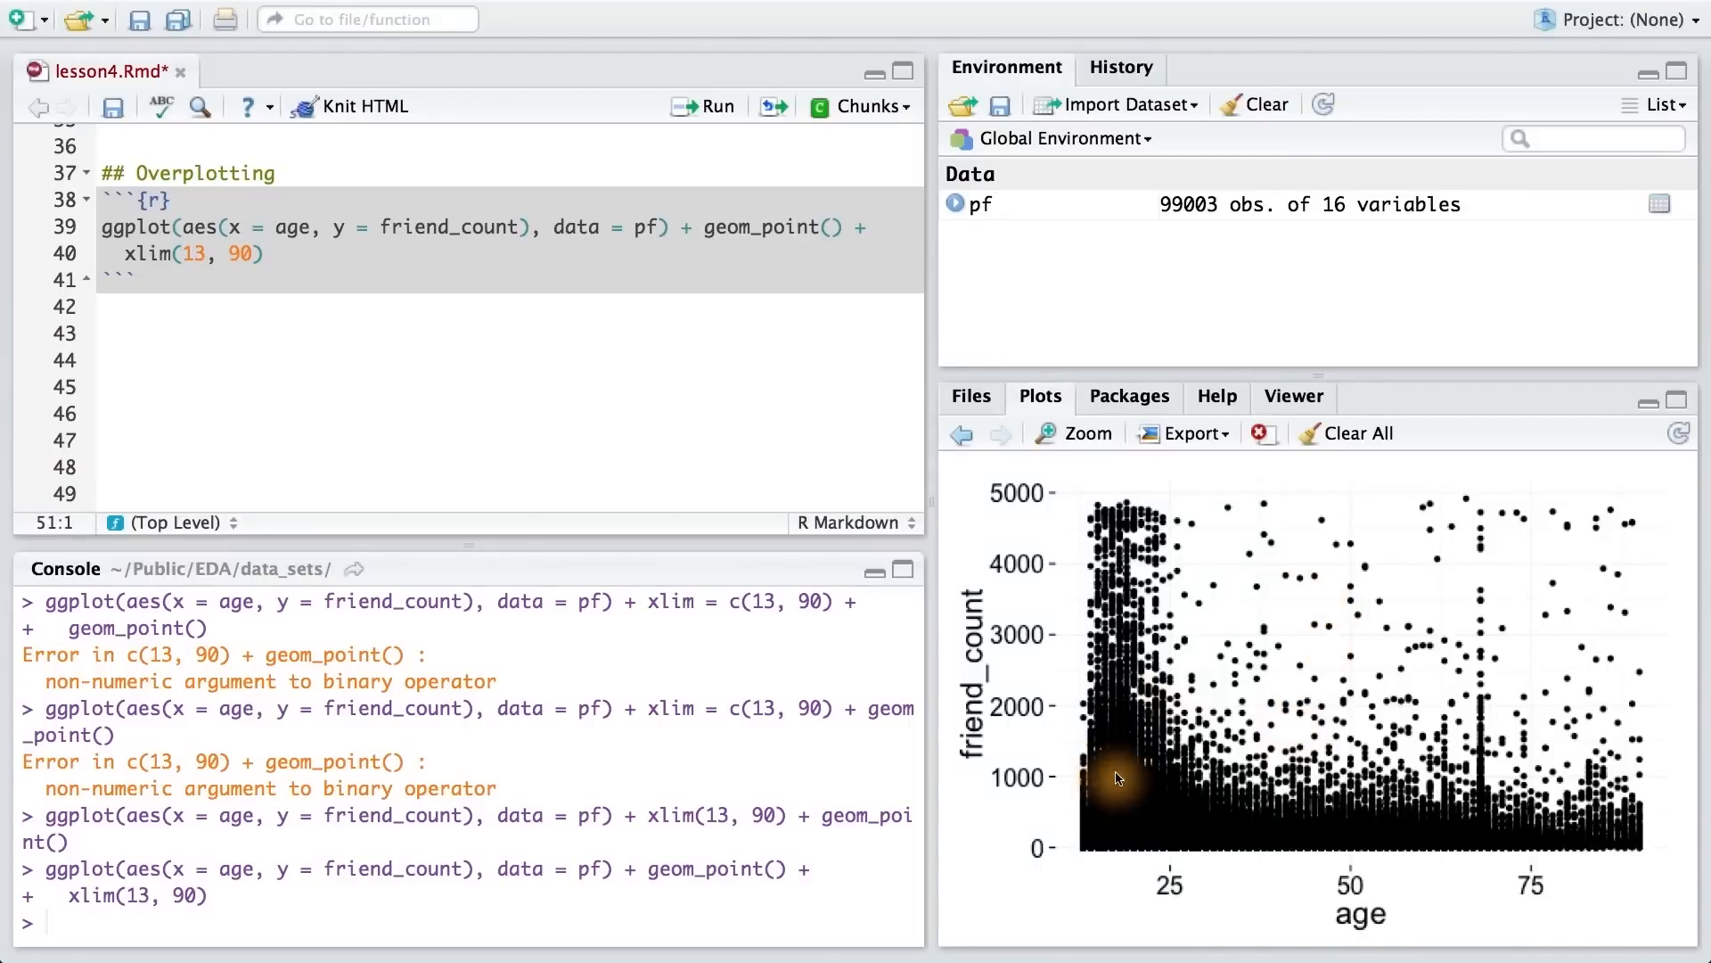
mouse_move(1136, 829)
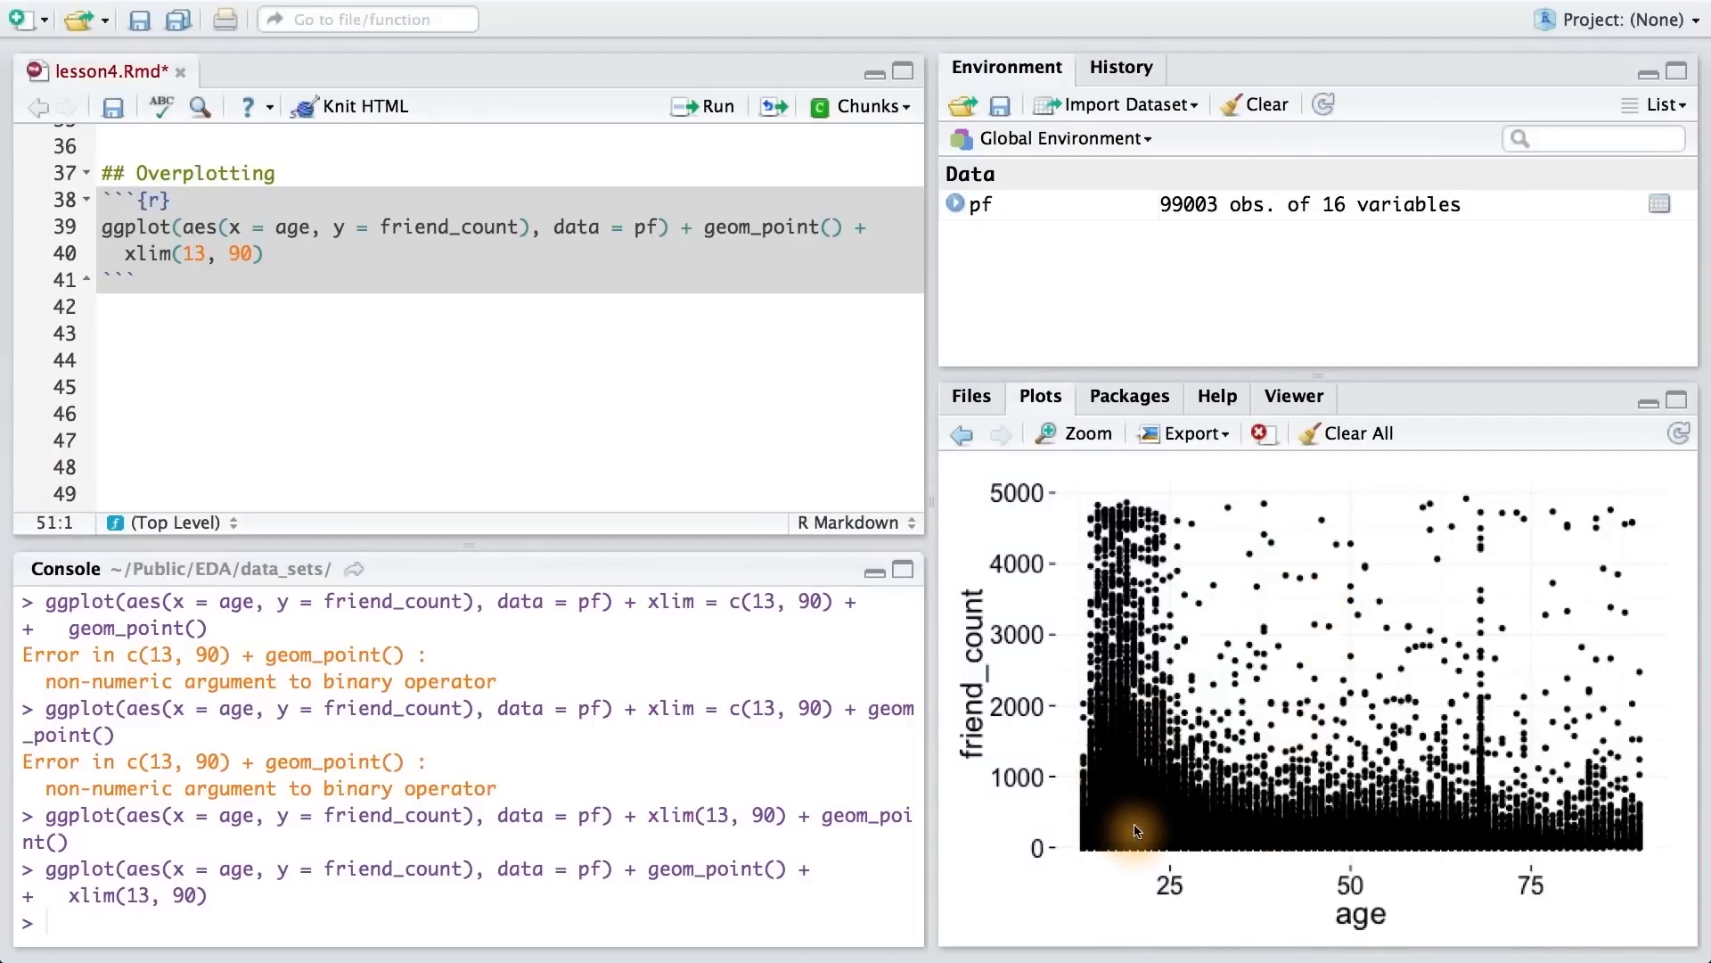
mouse_move(1621, 813)
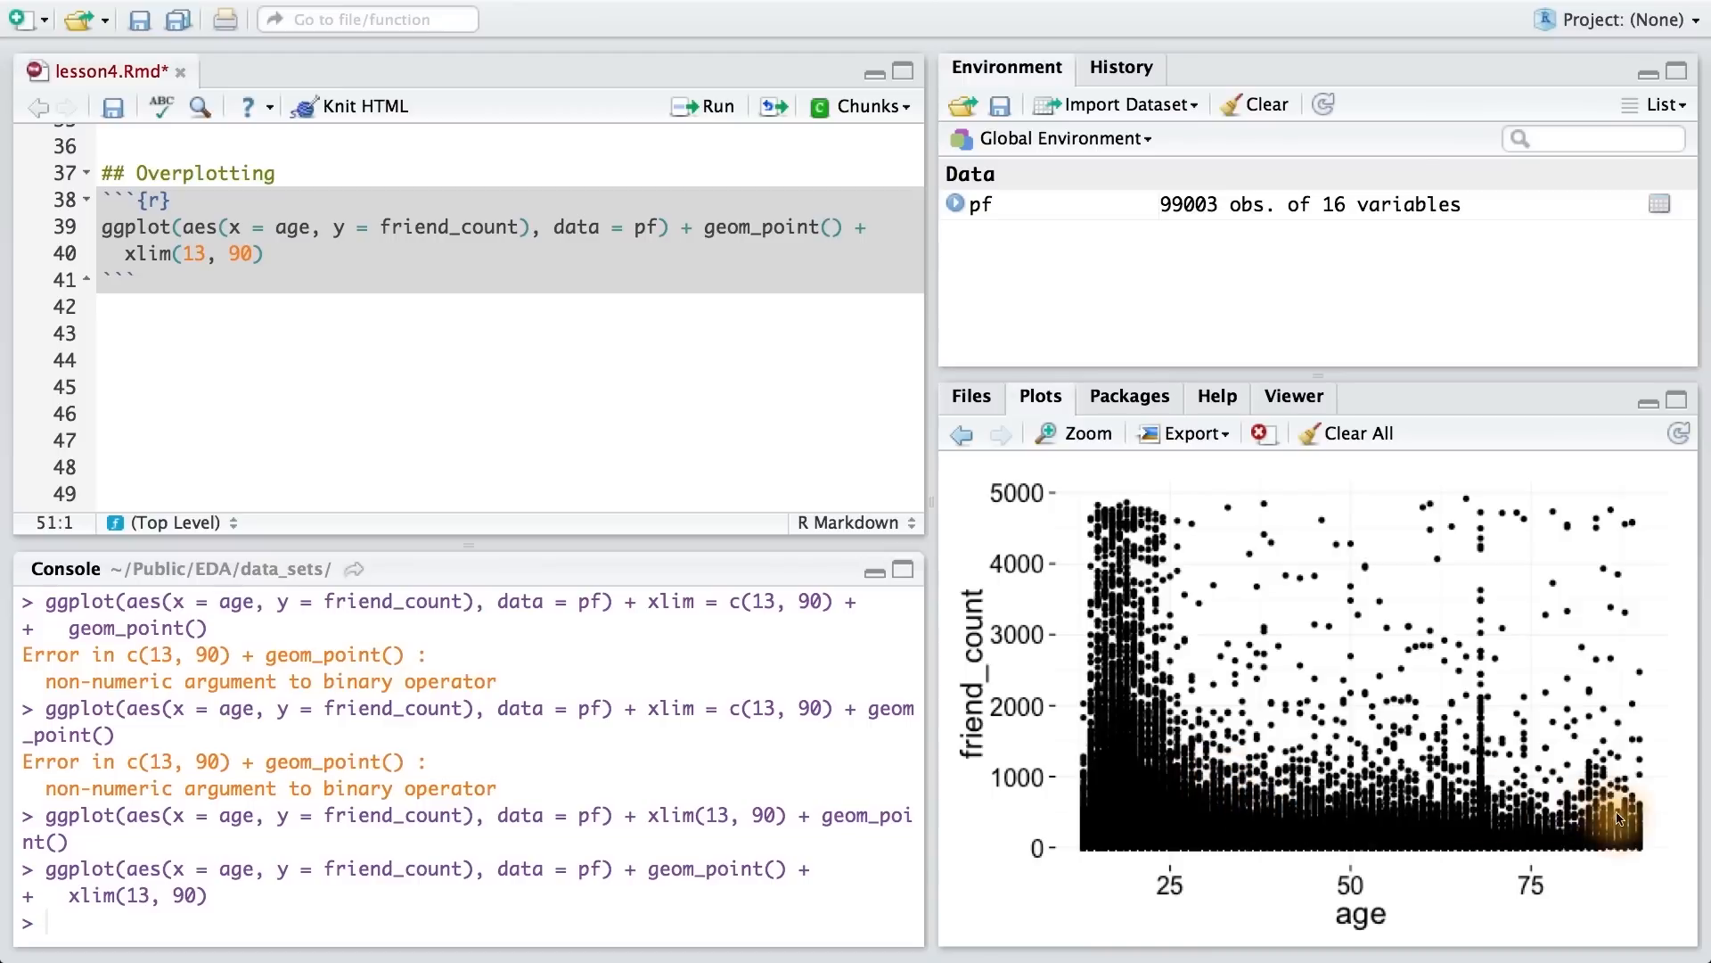
mouse_move(1116, 829)
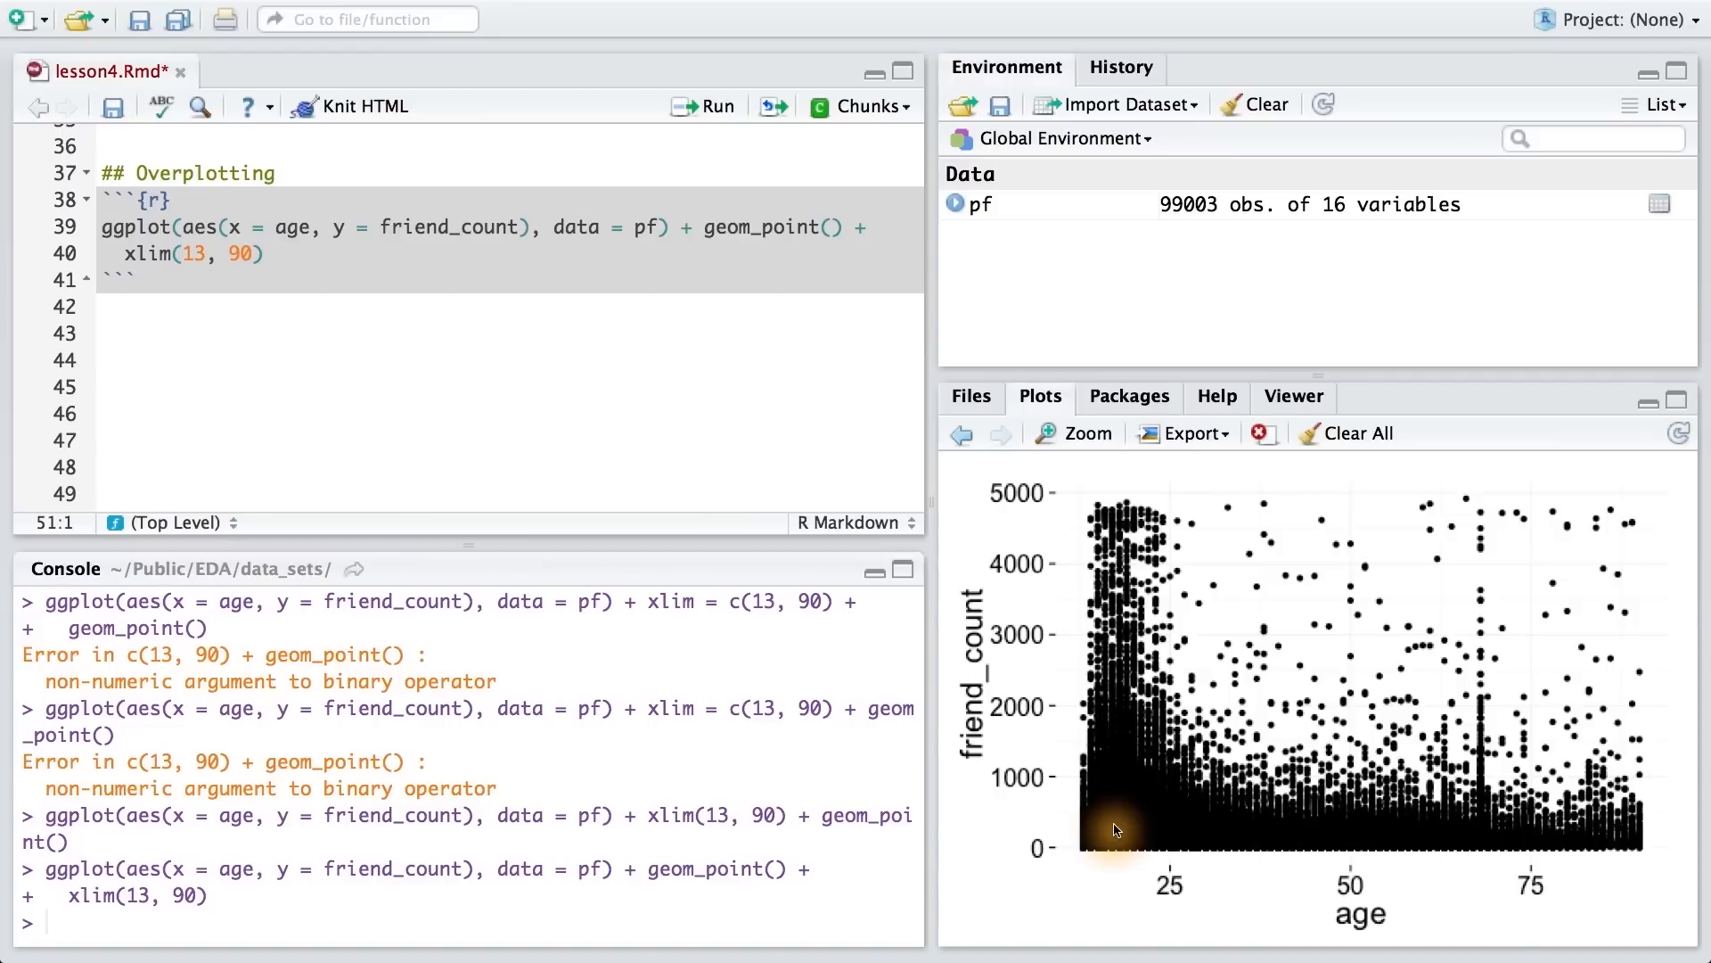
mouse_move(834, 229)
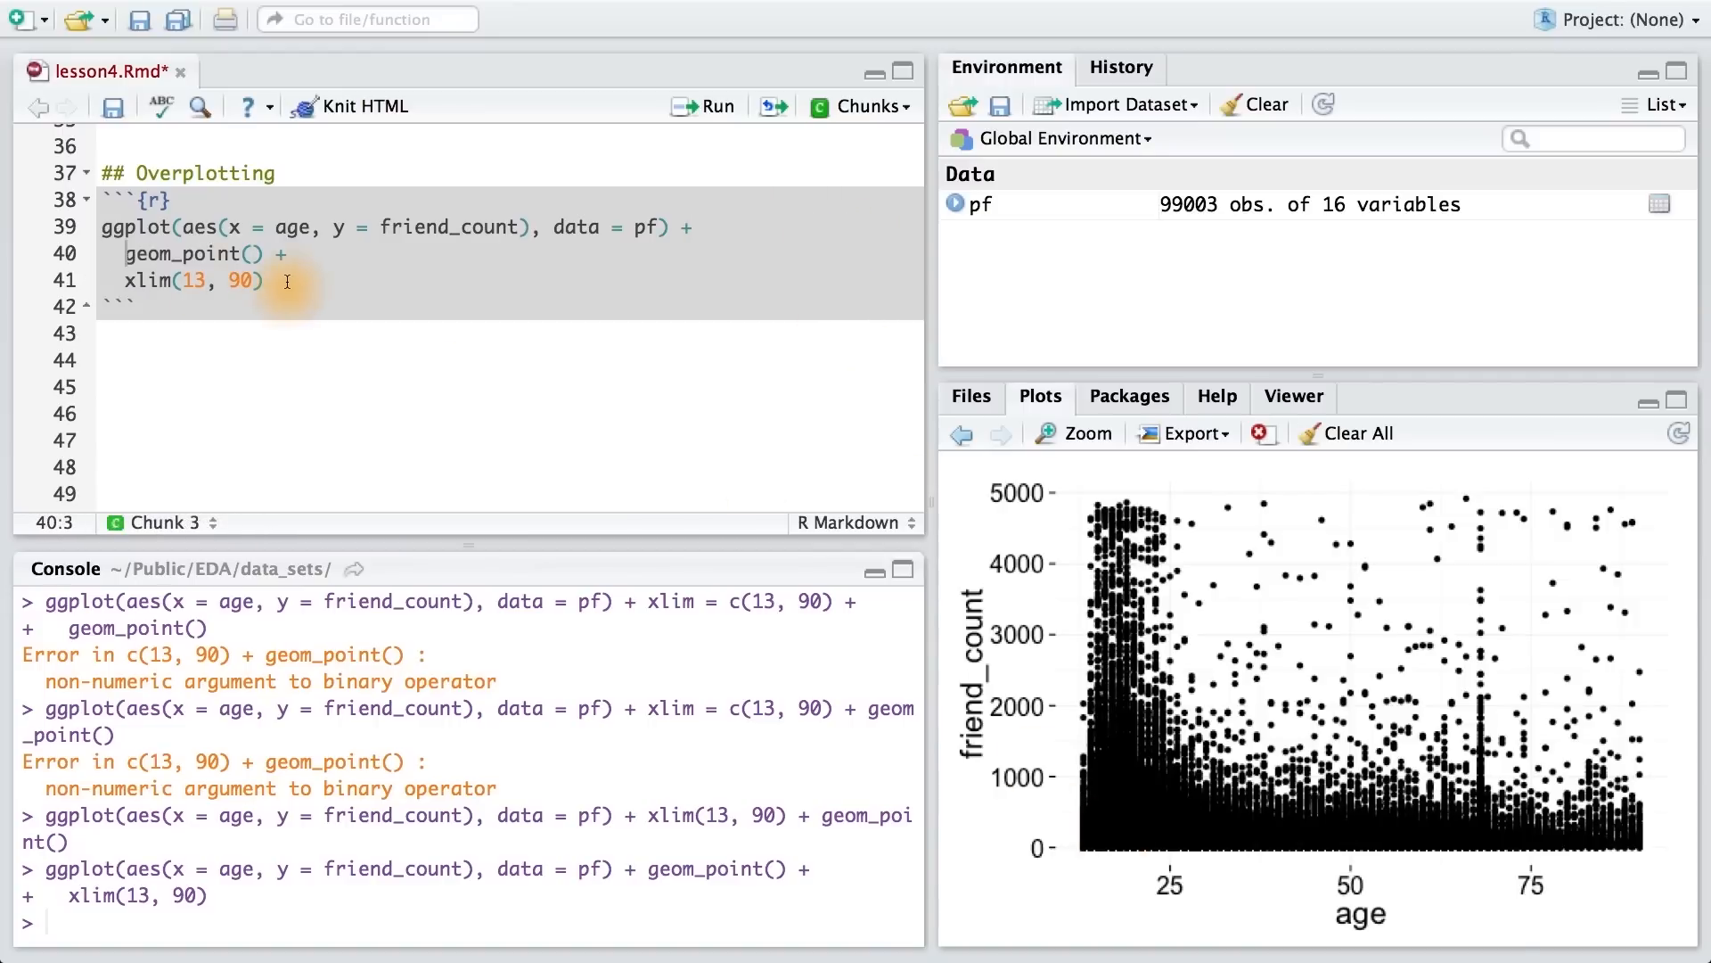
Add alpha = 1/20 transparency inside geom_point() of the Overplotting chunk
text(alpha)
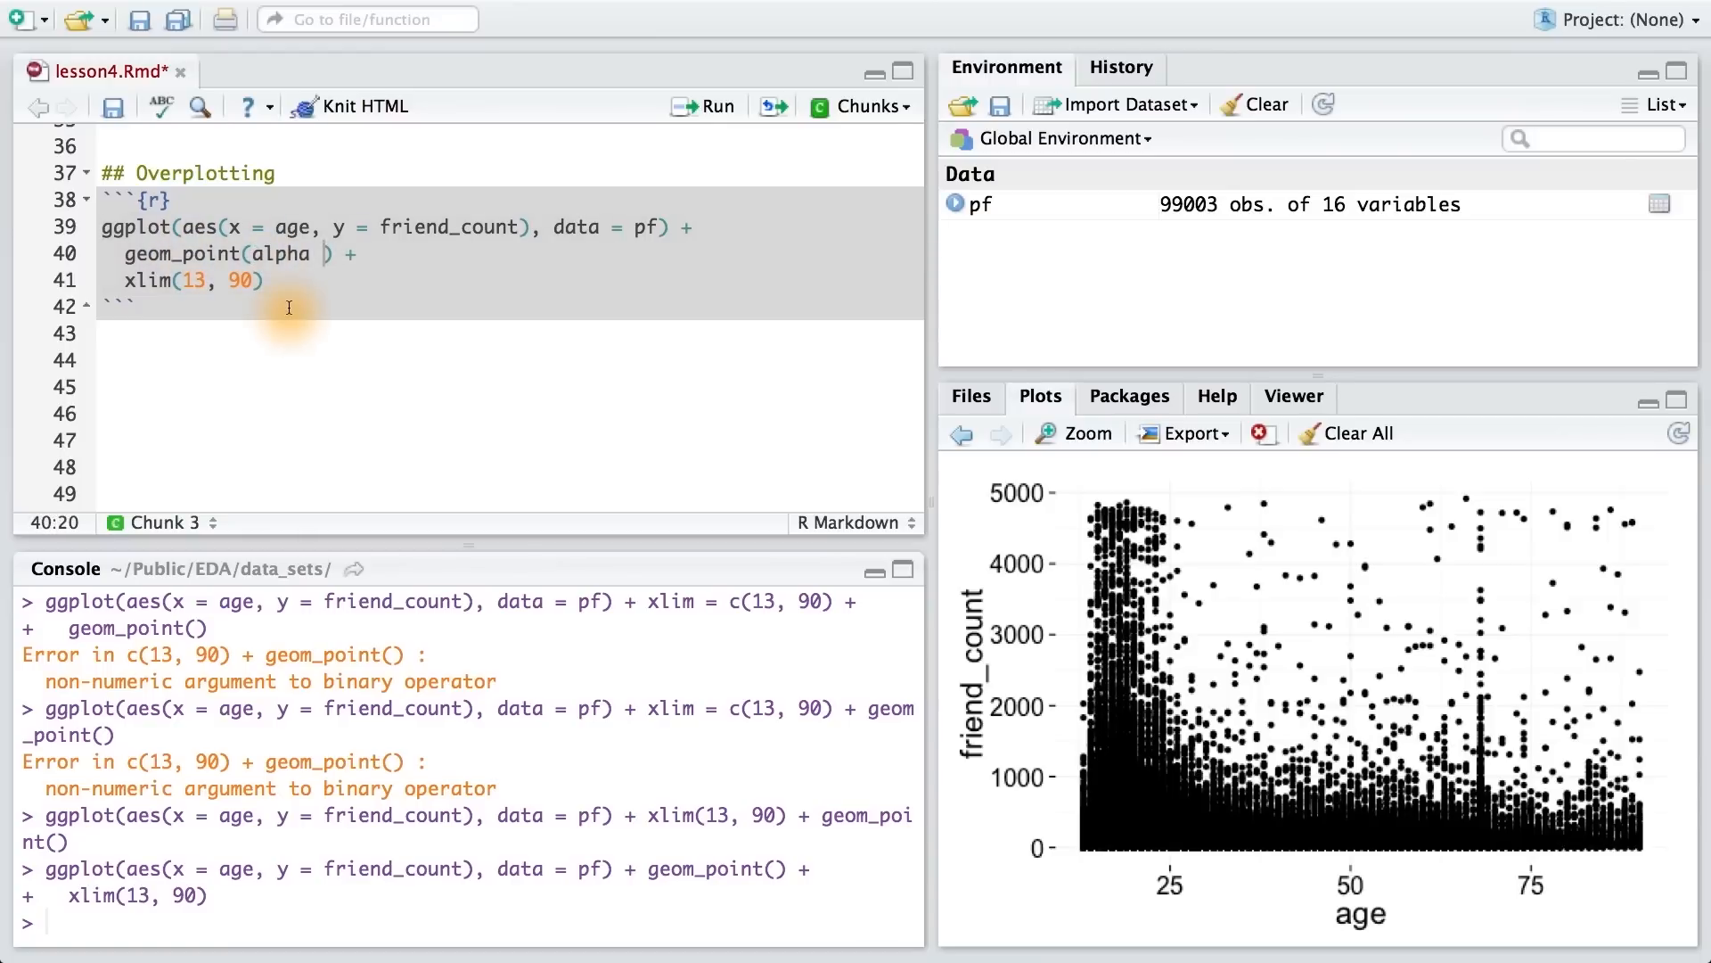
text(= 1/20)
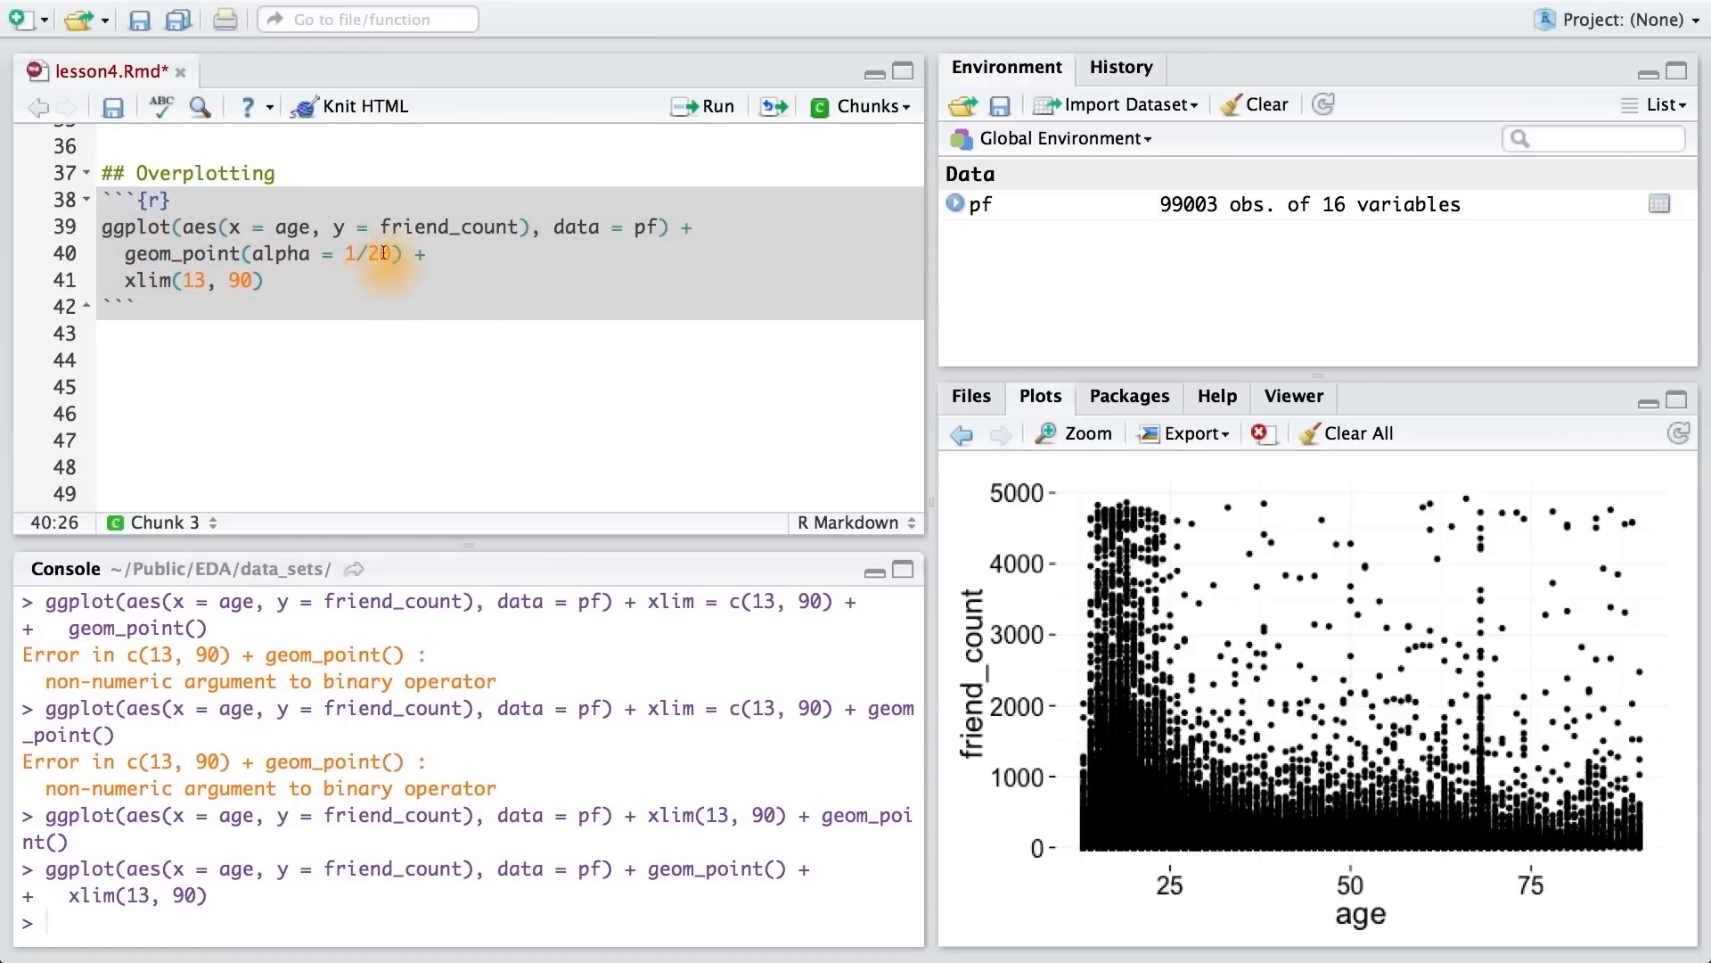
mouse_move(1217, 533)
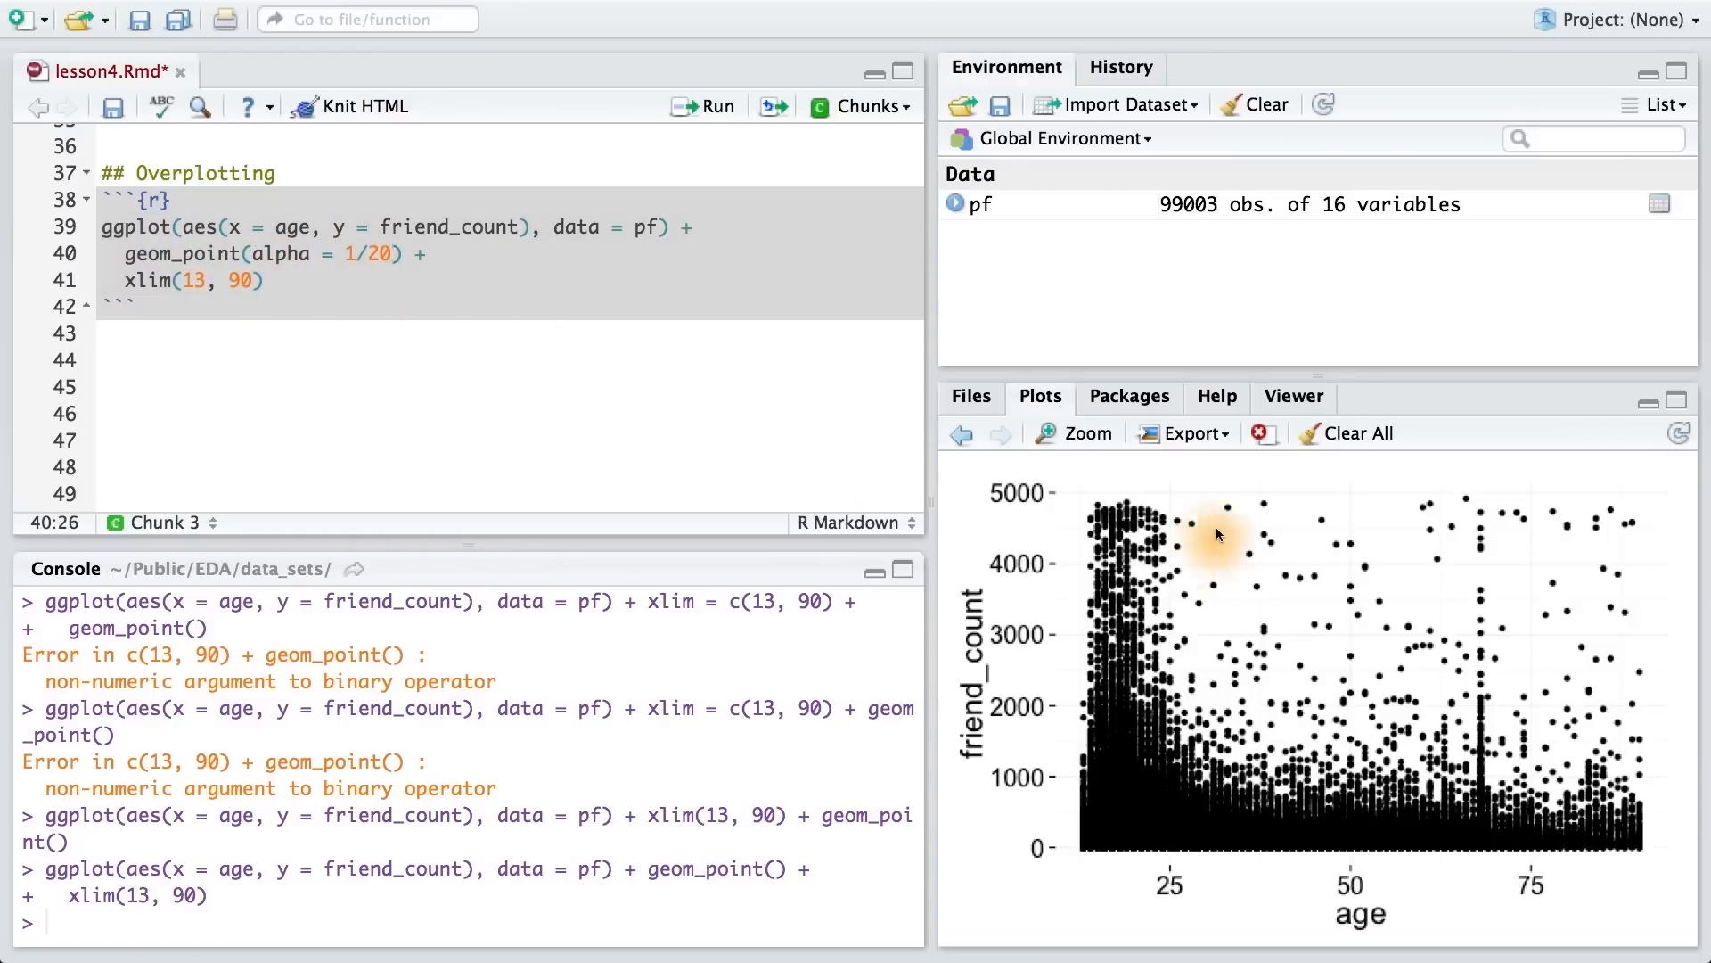
mouse_move(390, 310)
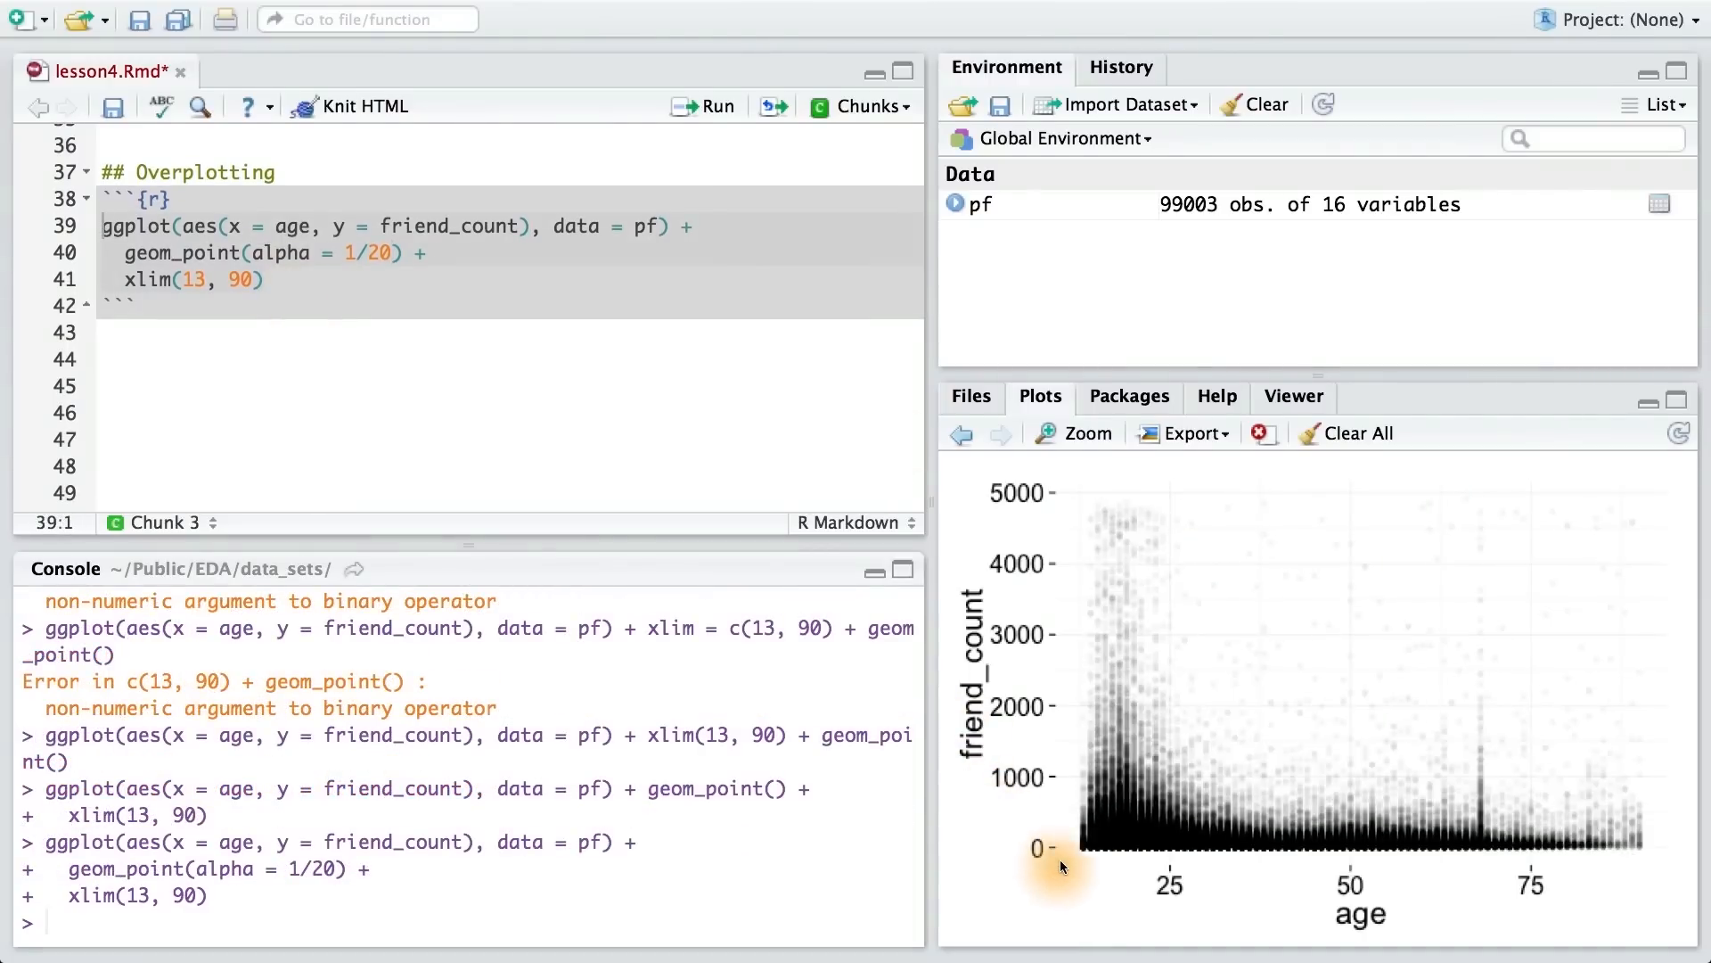
mouse_move(1020, 786)
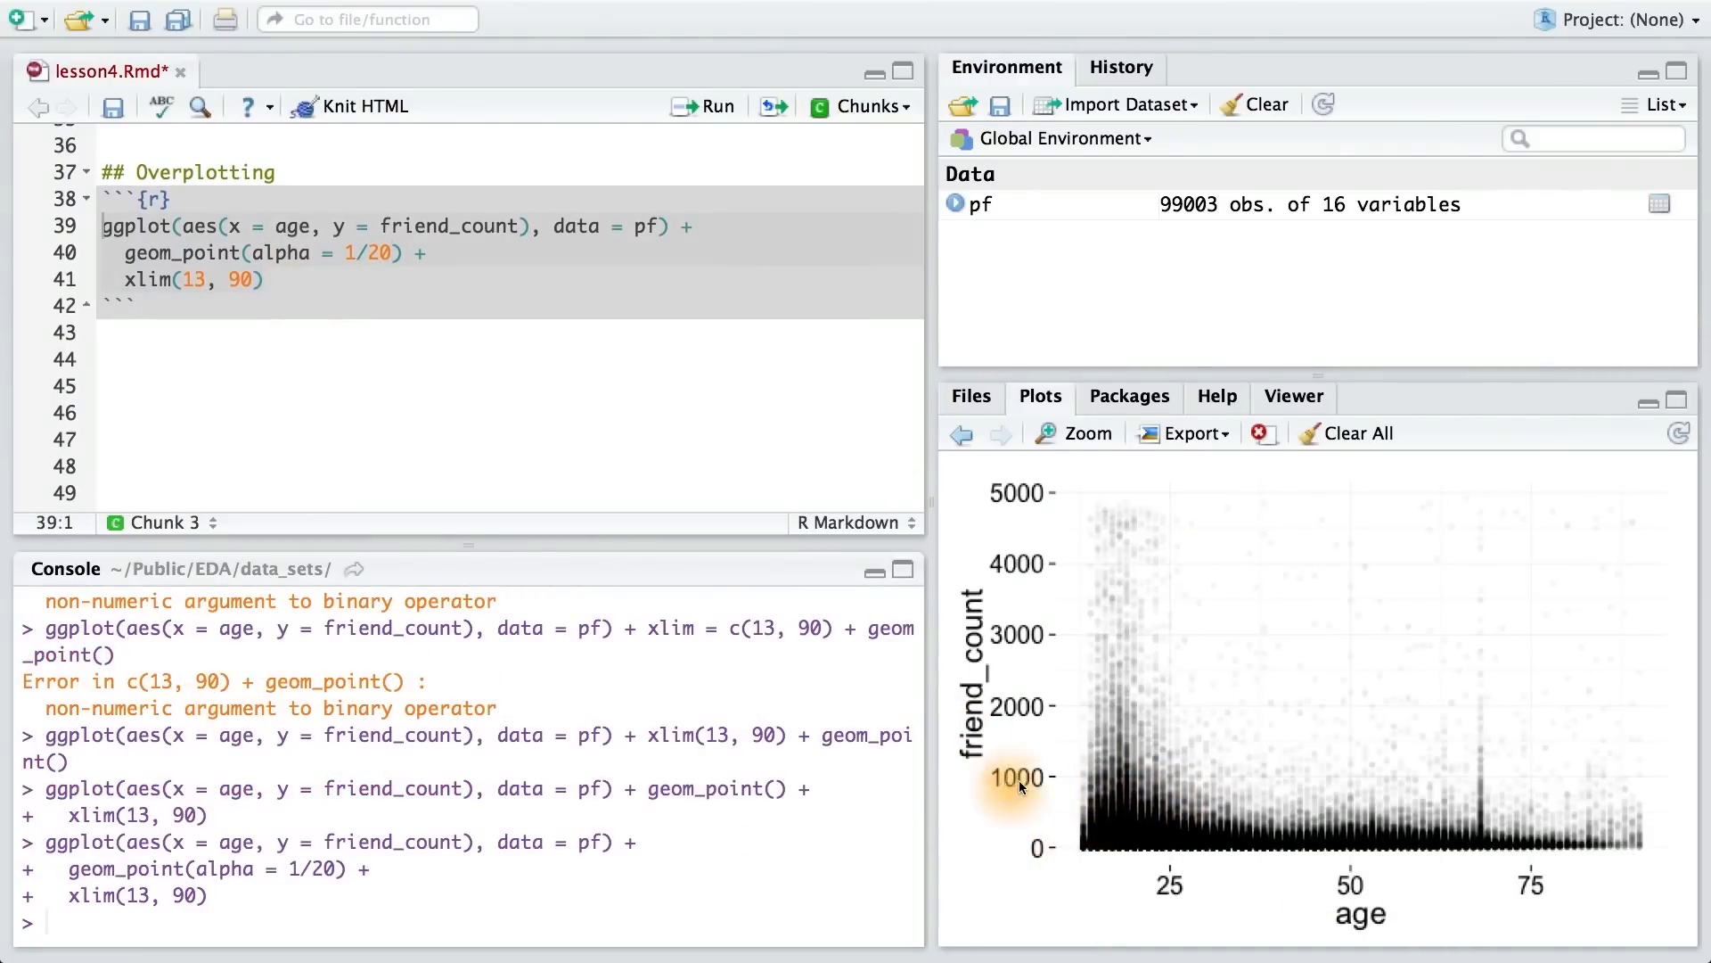
mouse_move(608, 322)
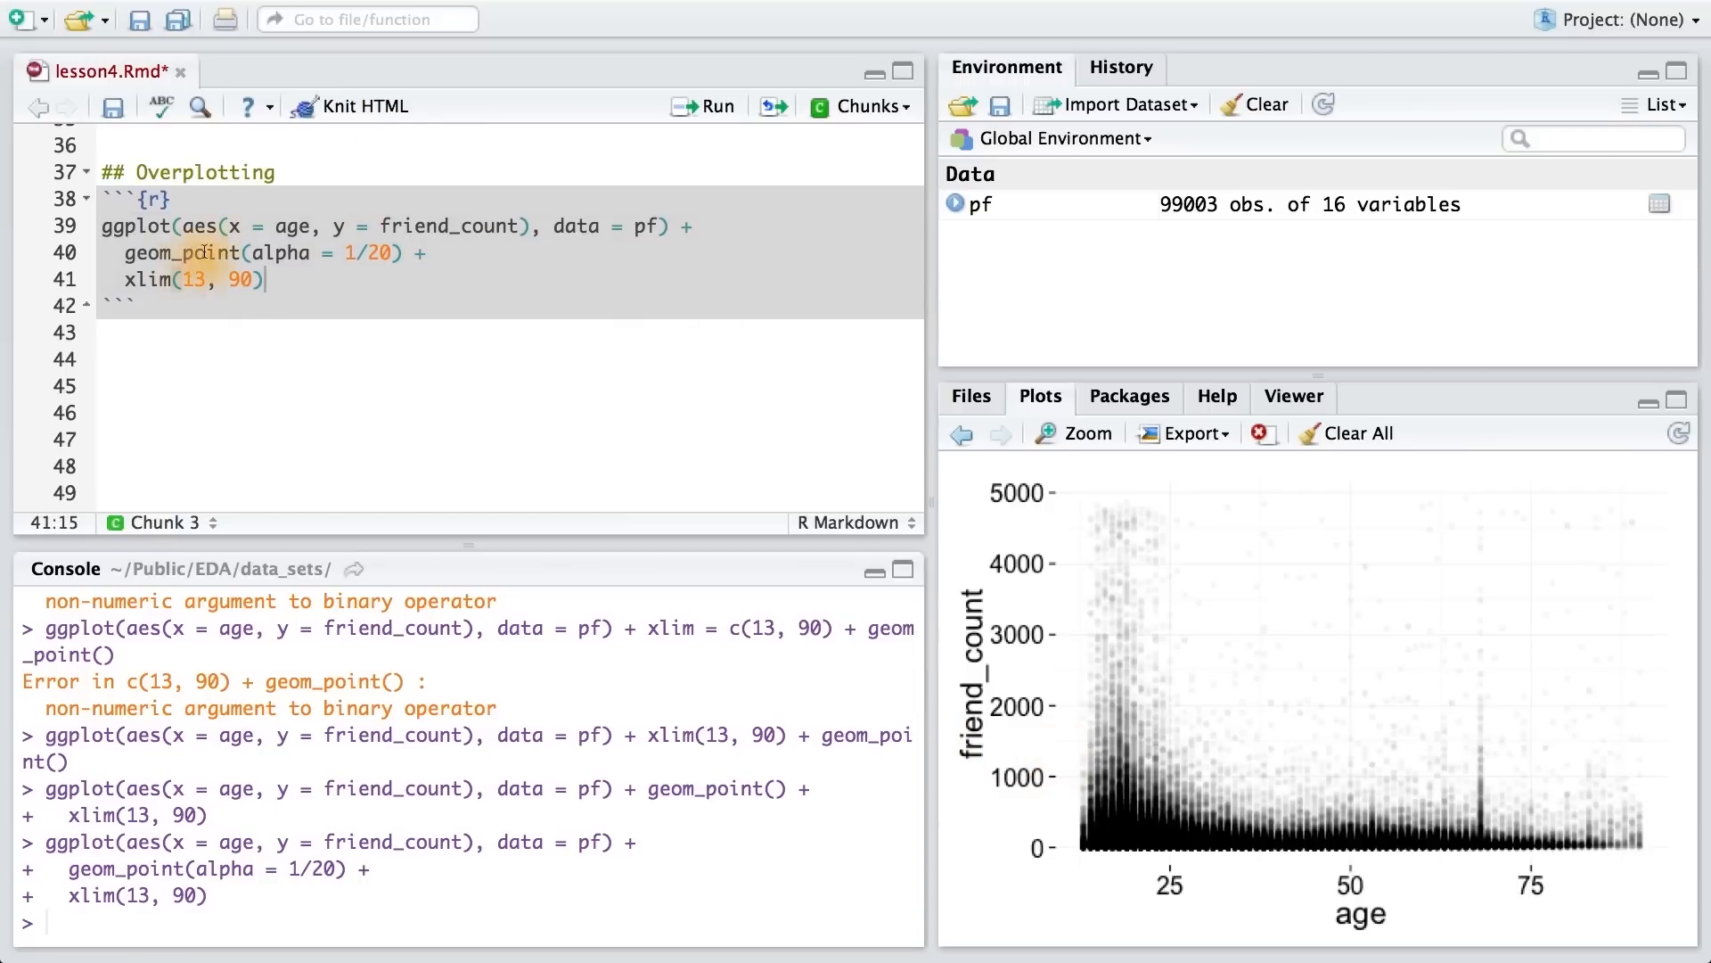
Replace geom_point with geom_jitter on line 40 and enlarge the scatter plot
click(225, 253)
text(jitter)
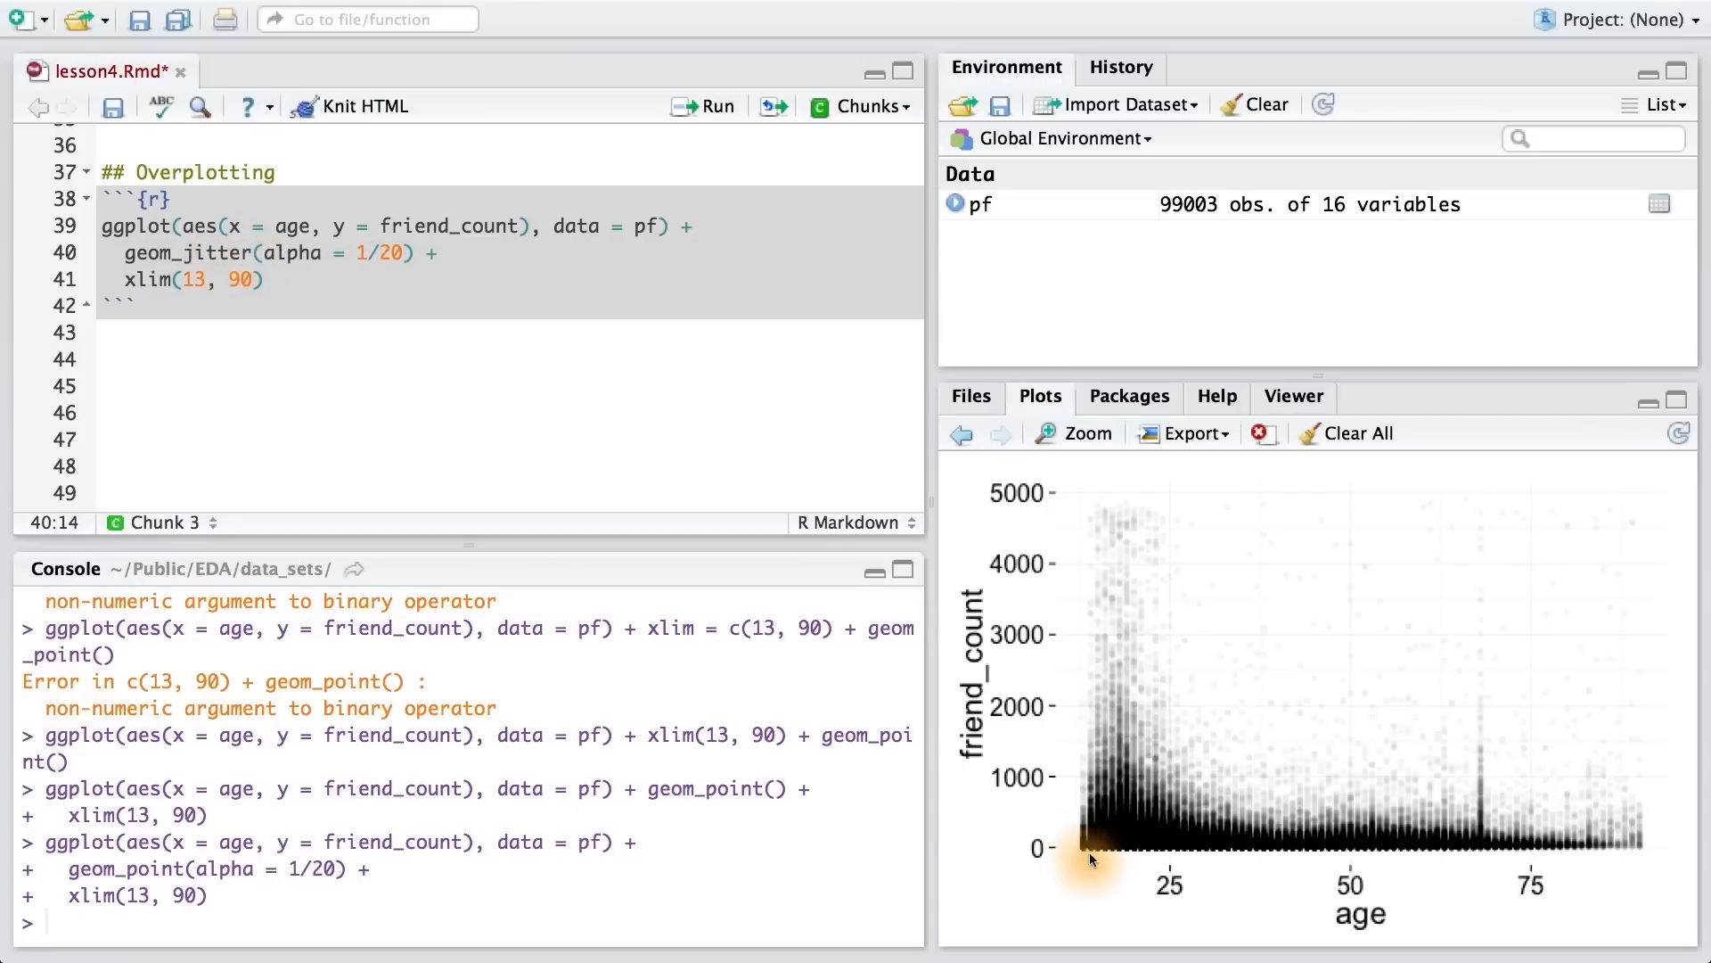
mouse_move(1244, 869)
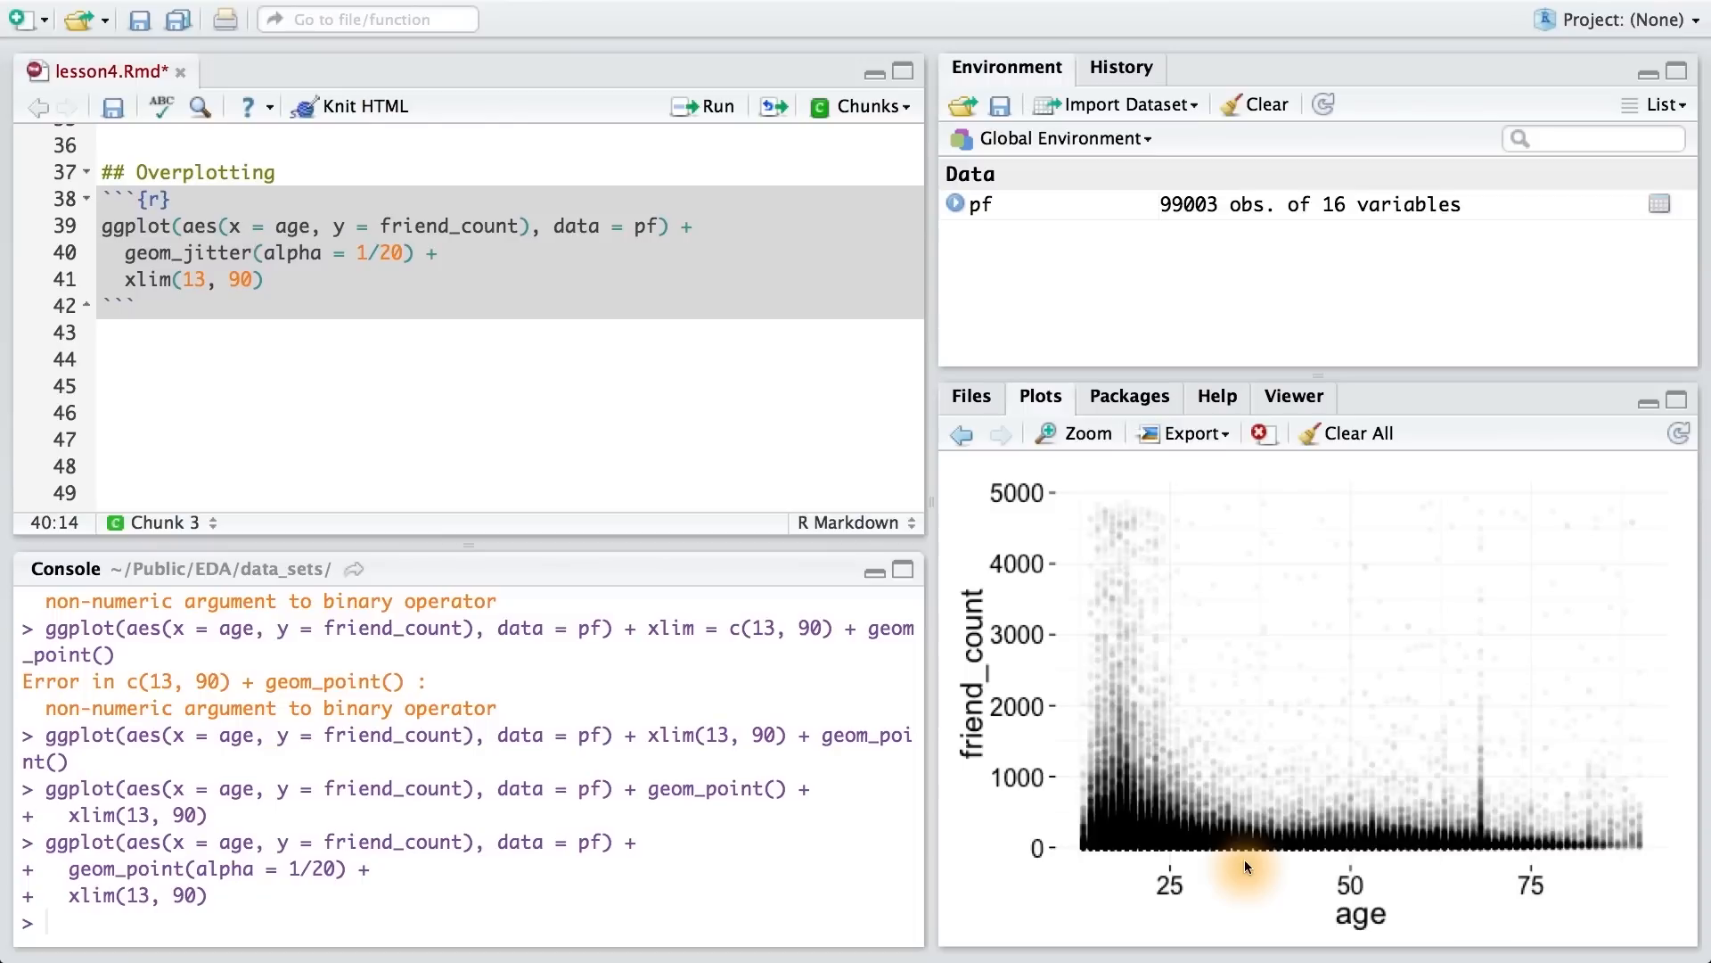
mouse_move(1132, 658)
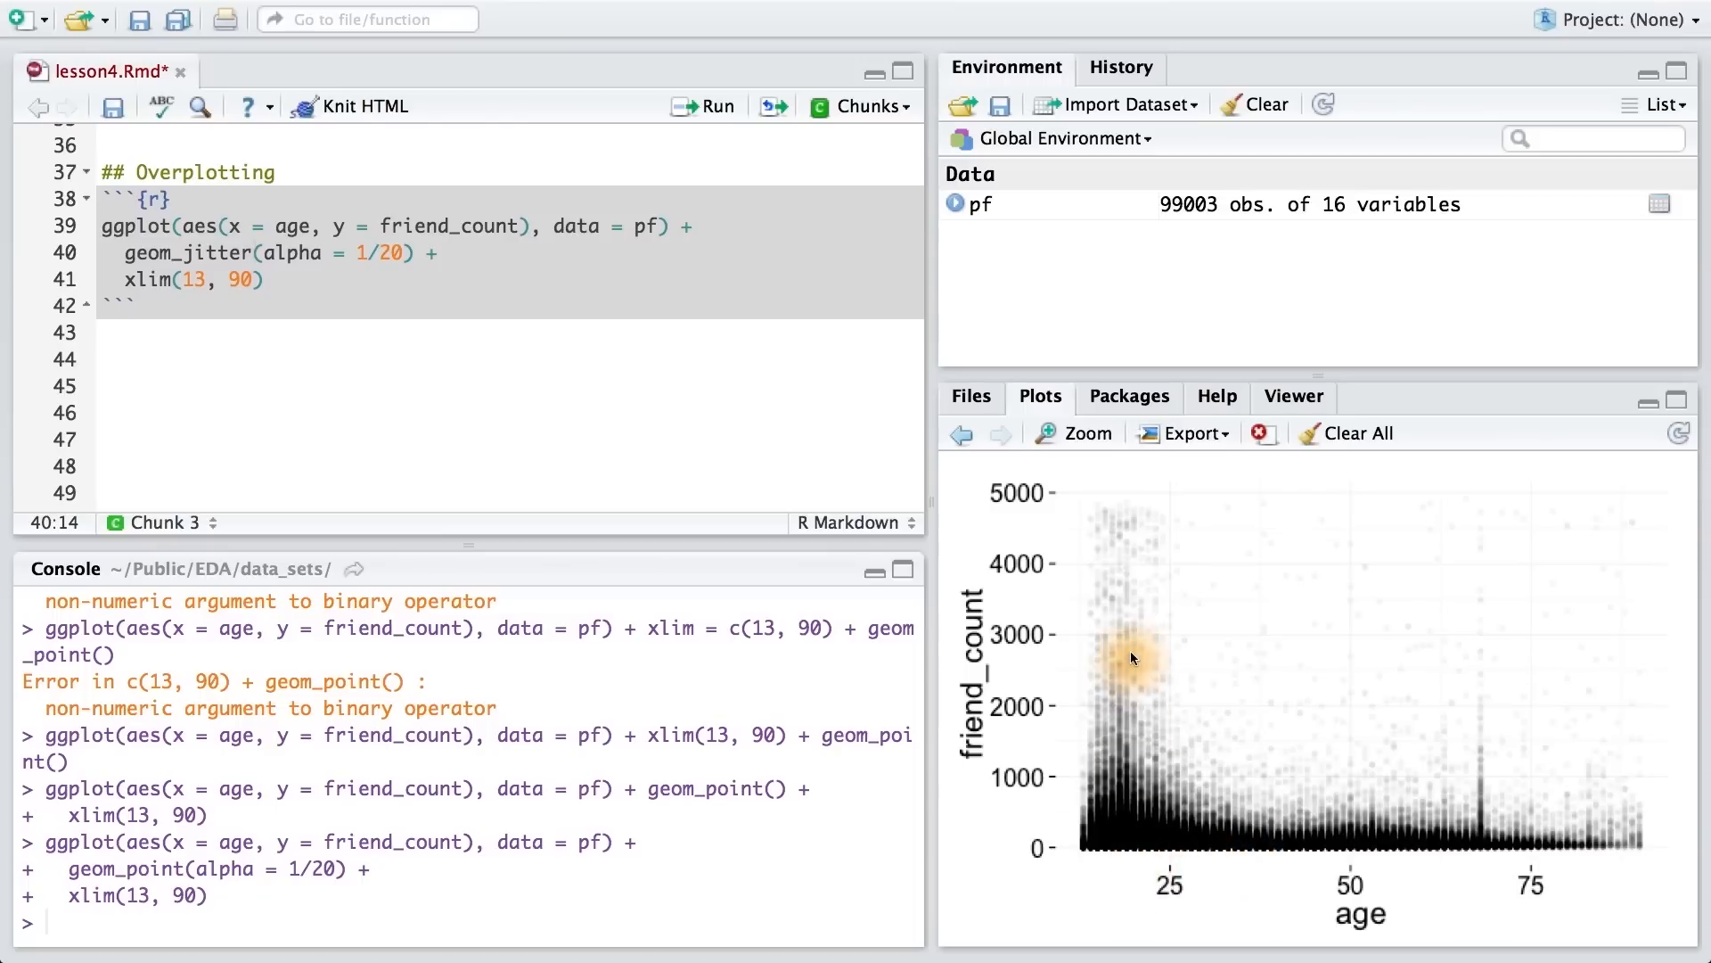
mouse_move(1189, 733)
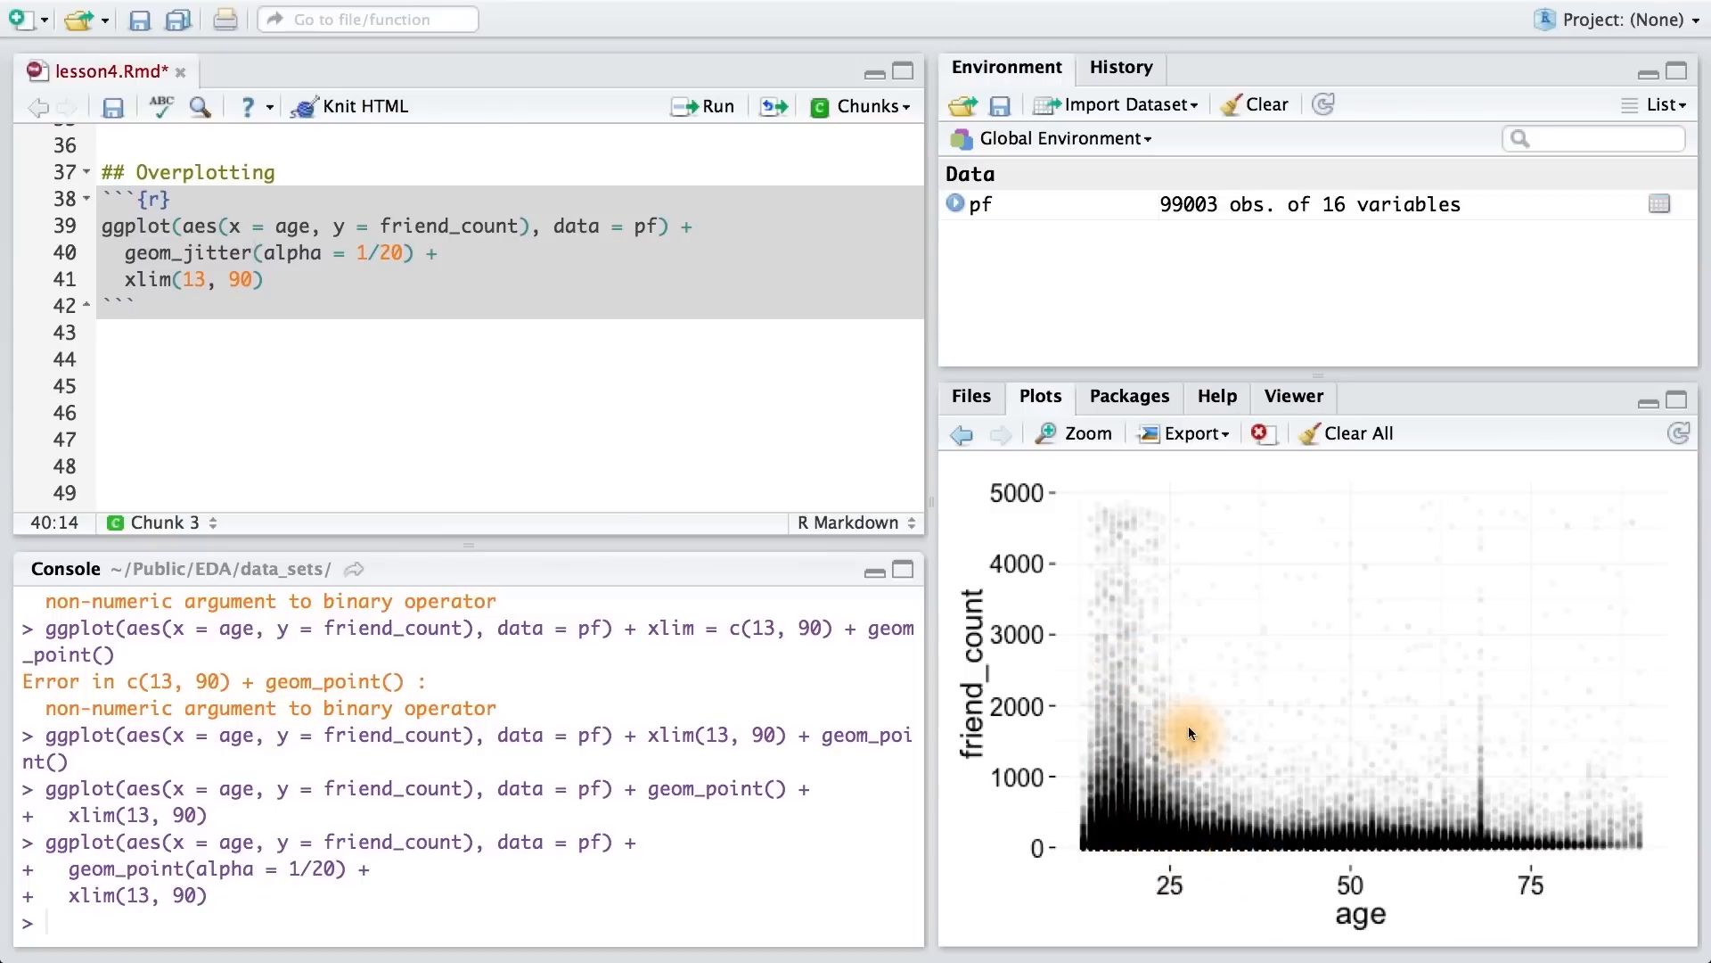
click(1084, 433)
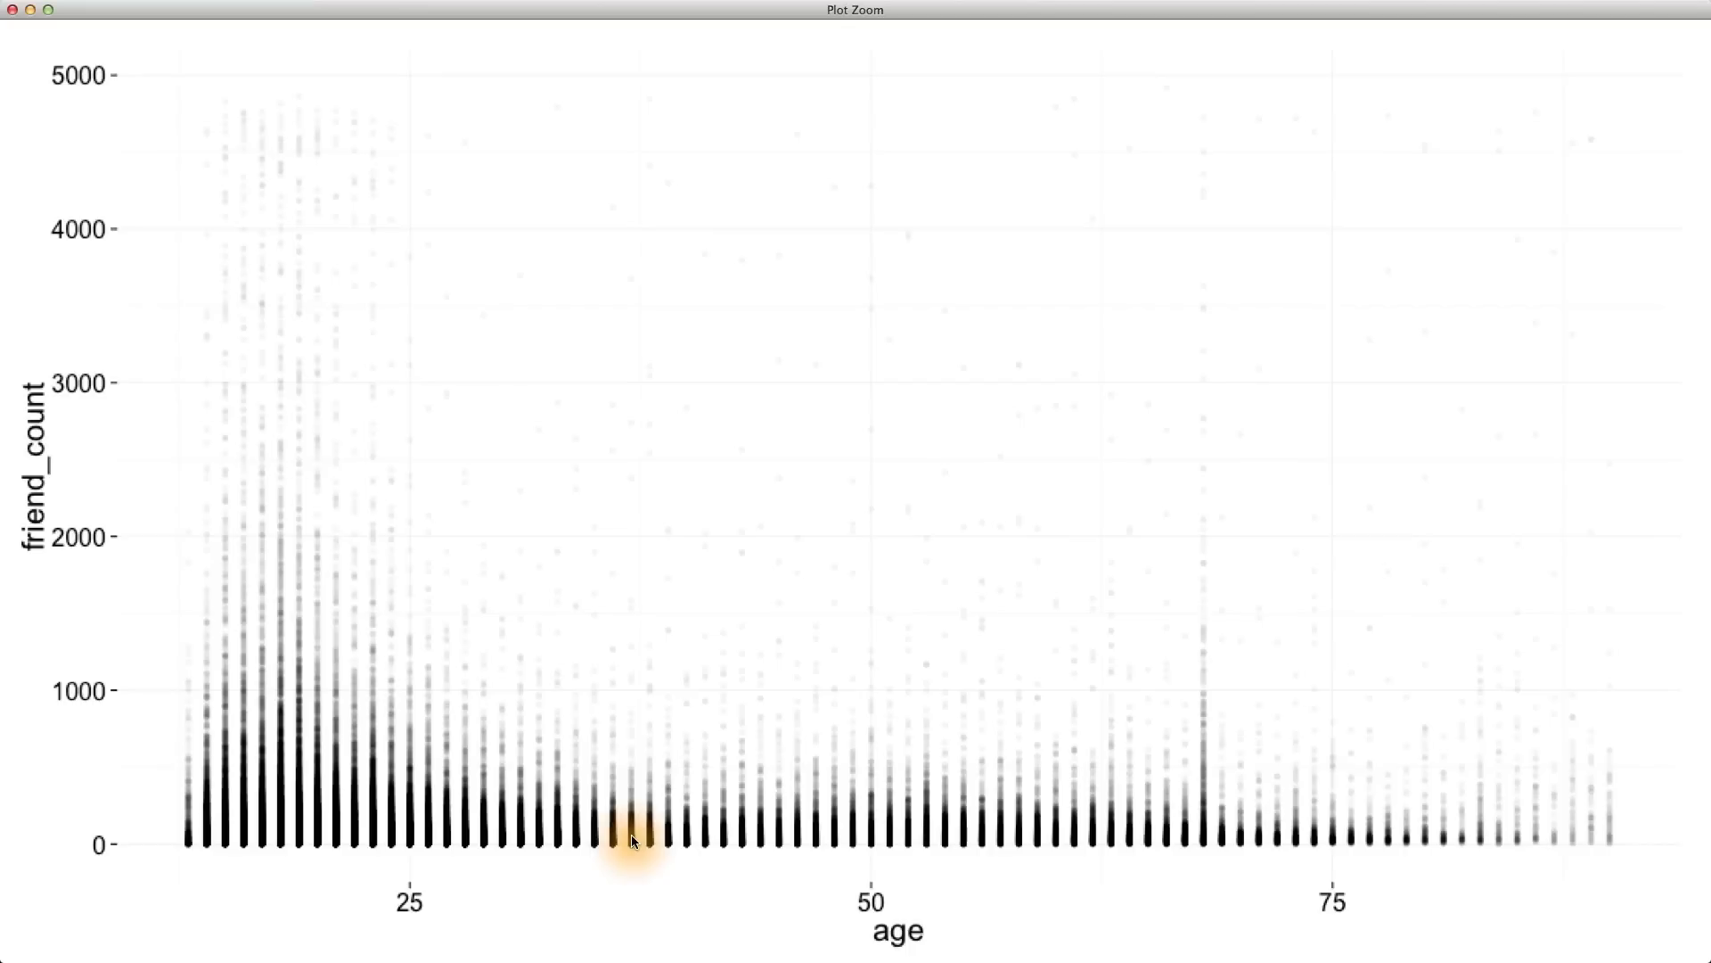
mouse_move(660, 840)
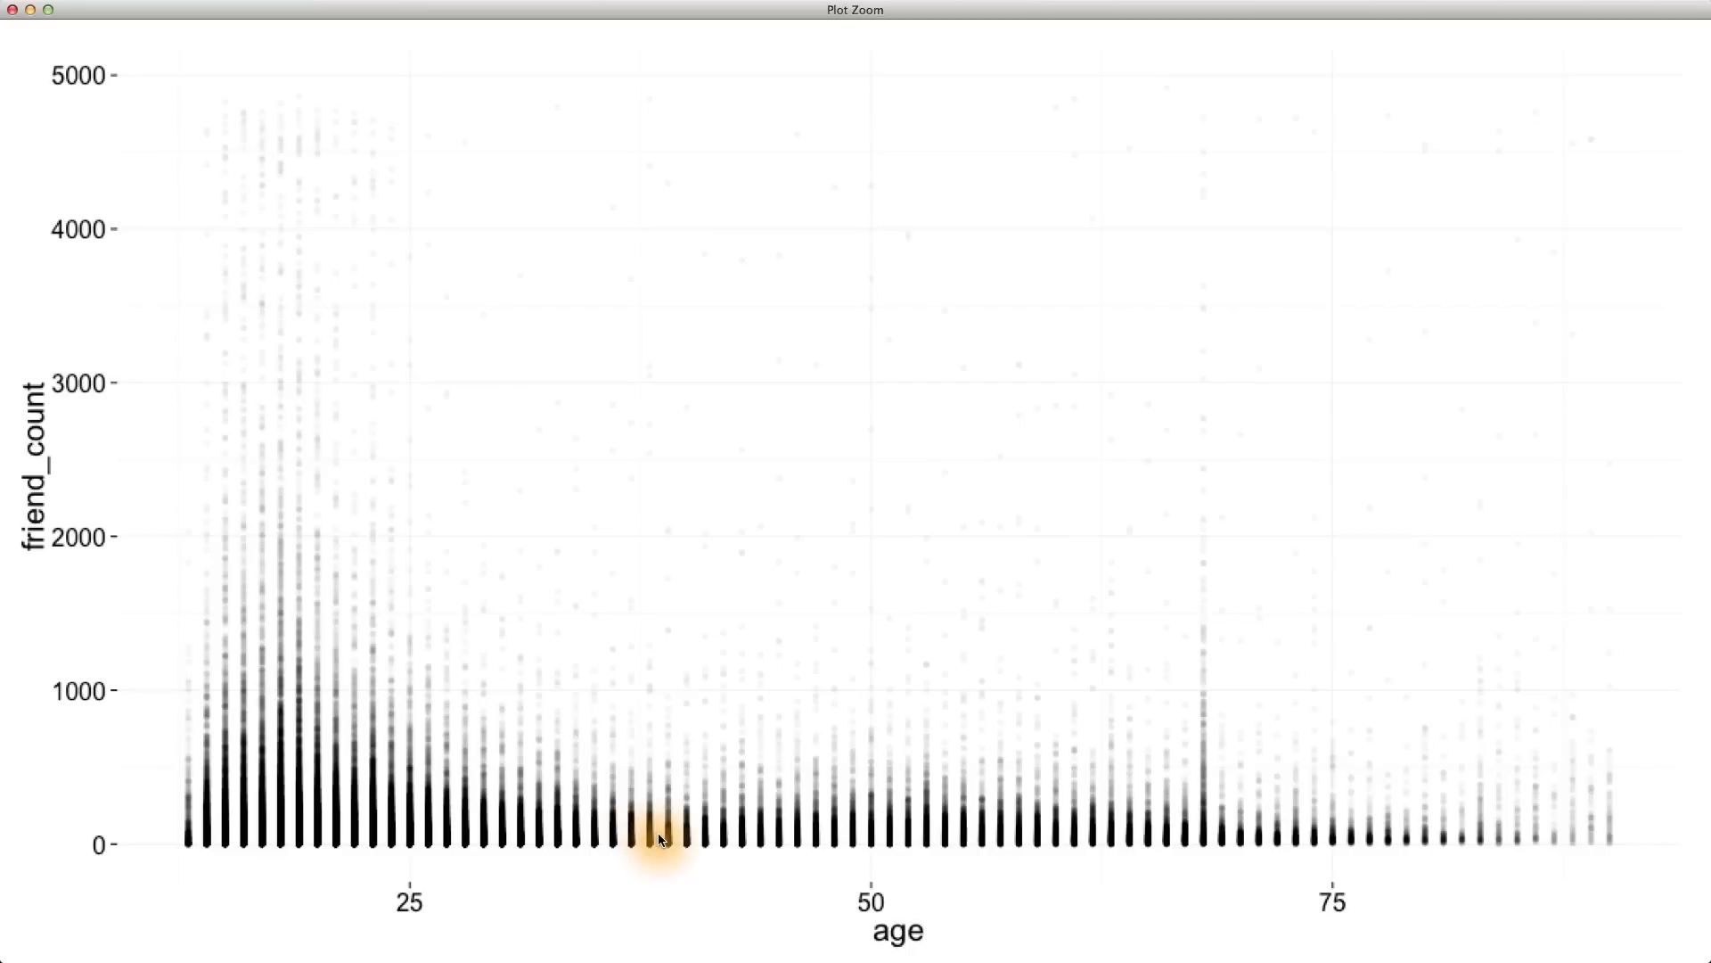
mouse_move(50, 479)
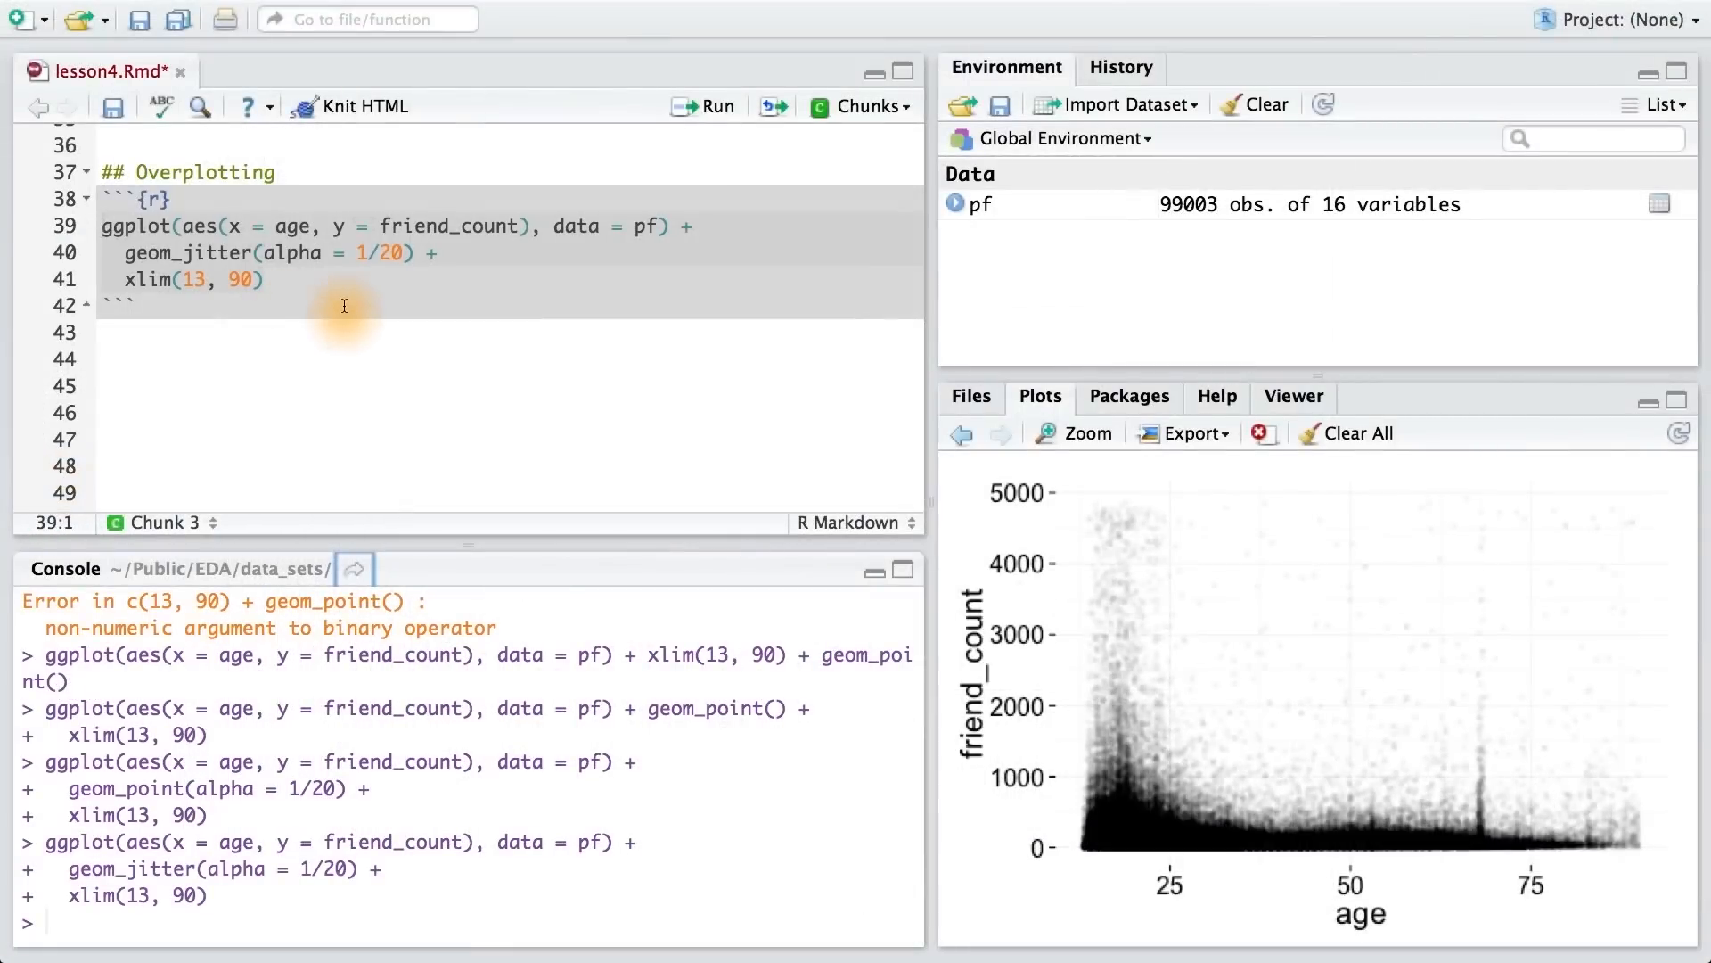
mouse_move(1125, 770)
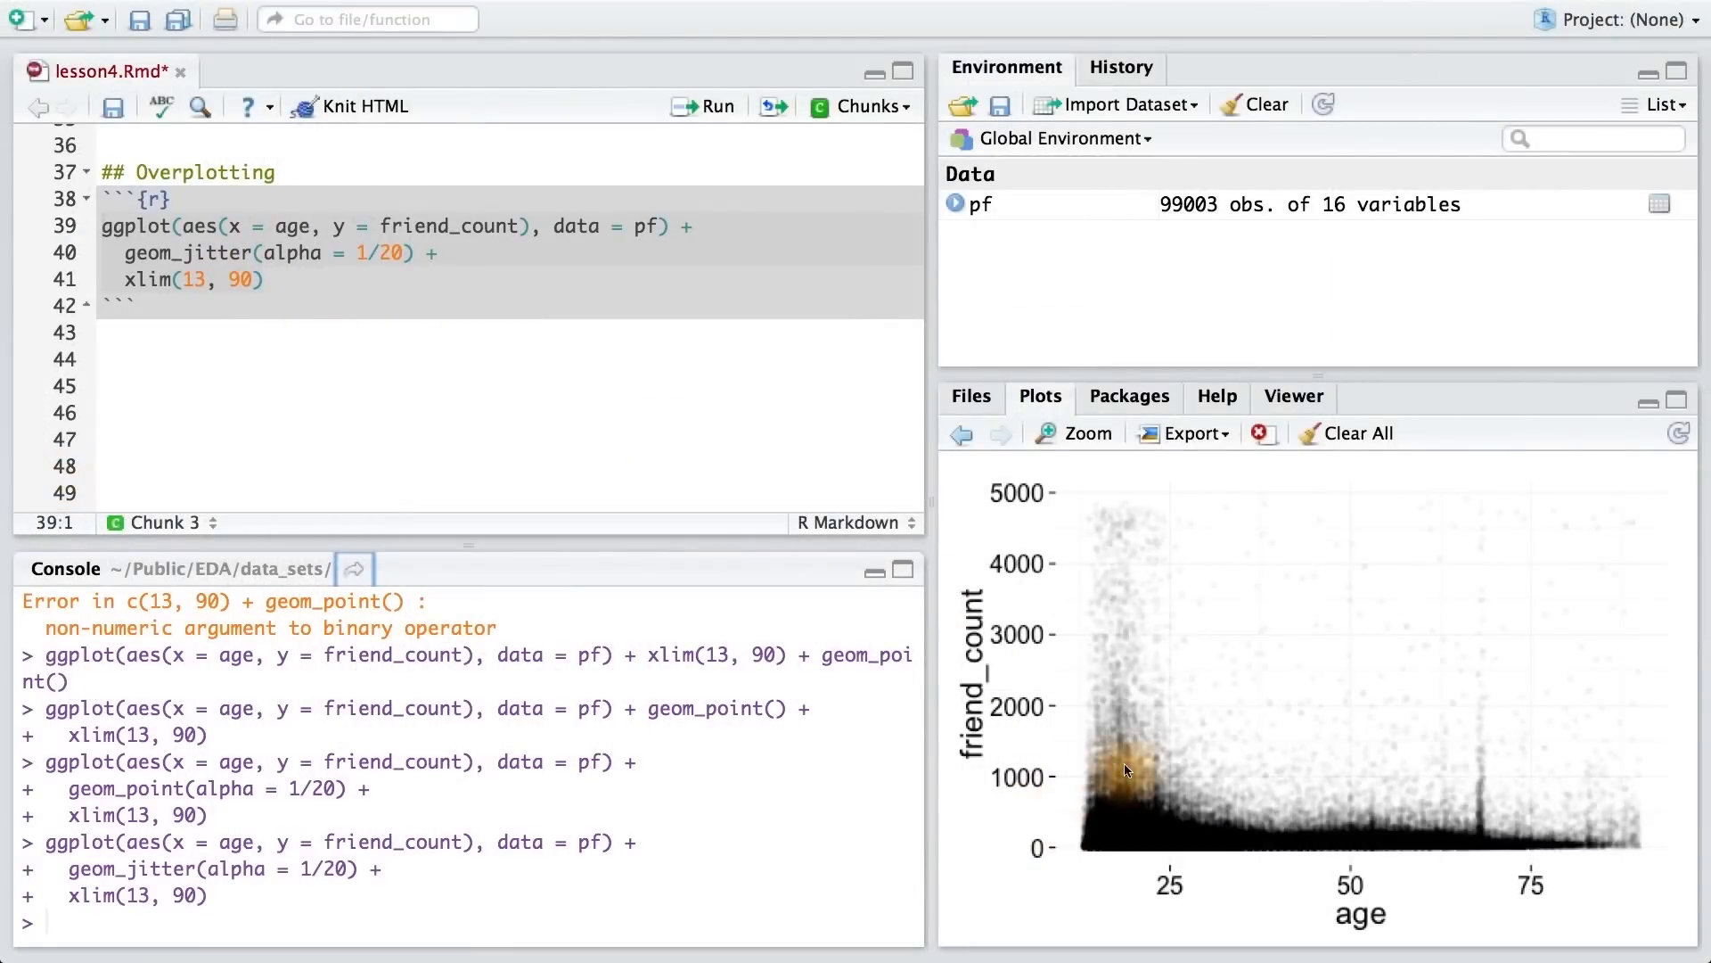
Show the jittered friend_count vs age plot enlarged from the Plots pane
click(1082, 432)
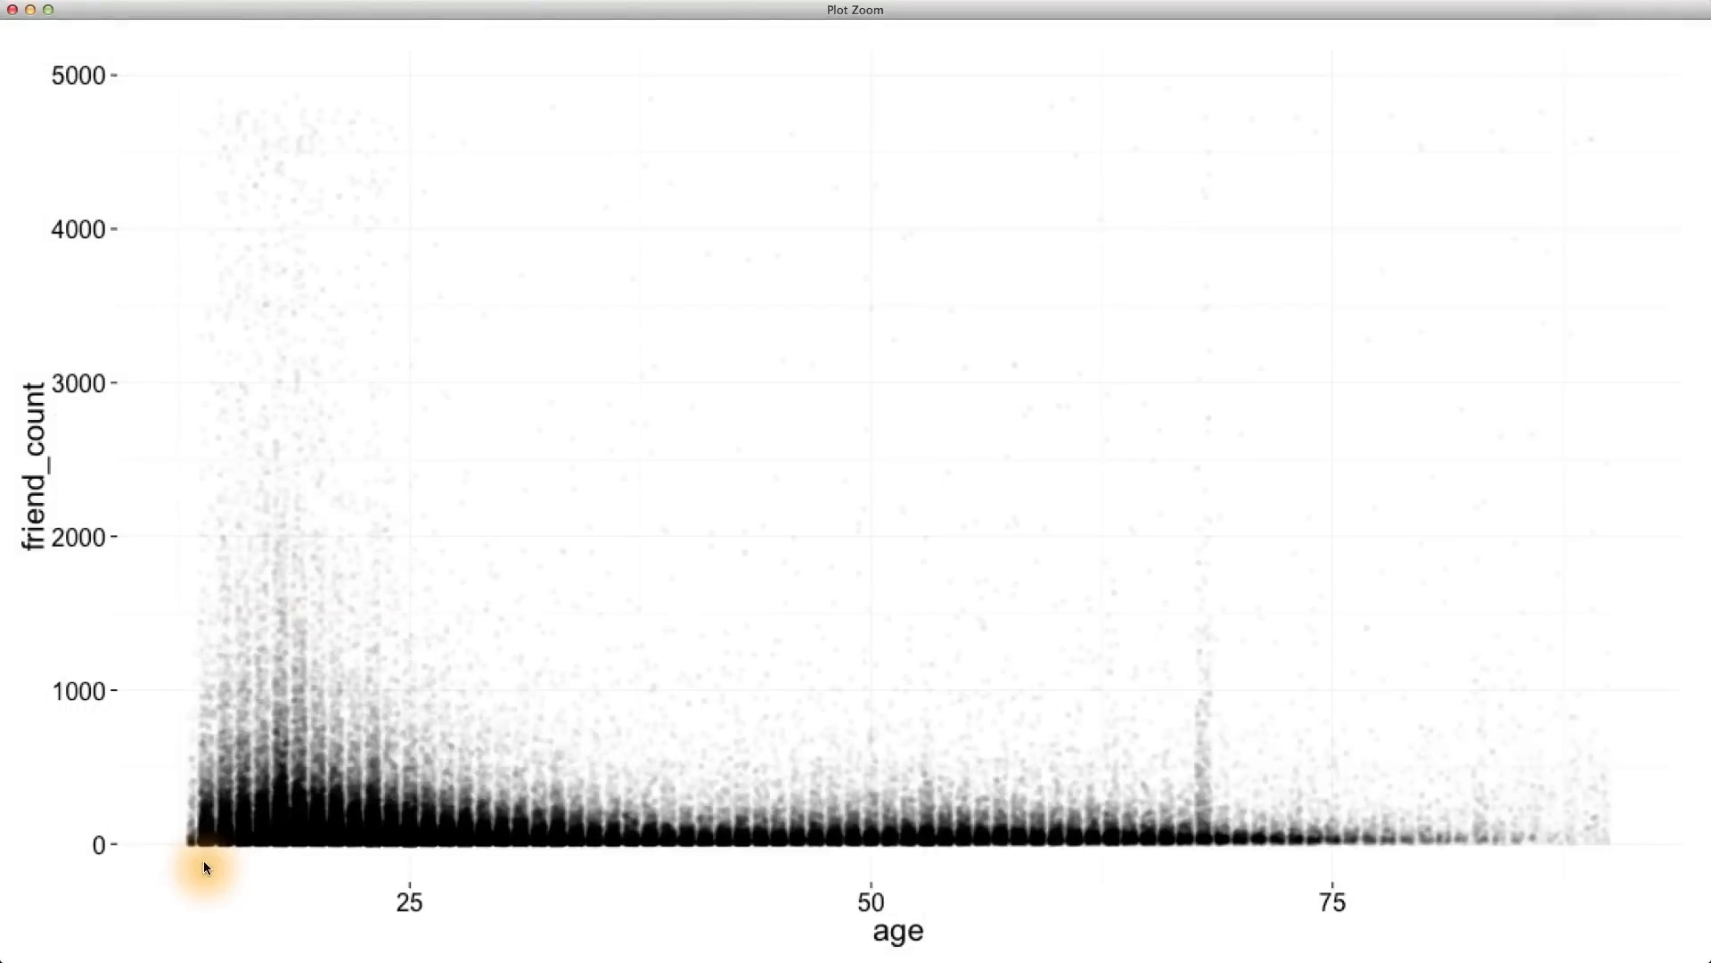